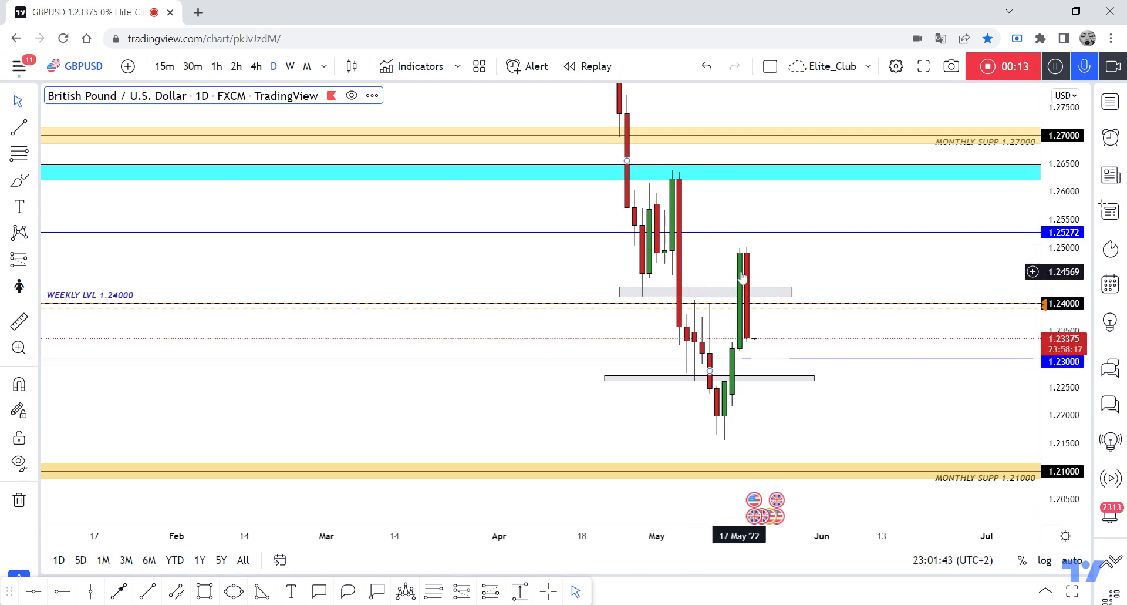
pyautogui.moveTo(739, 286)
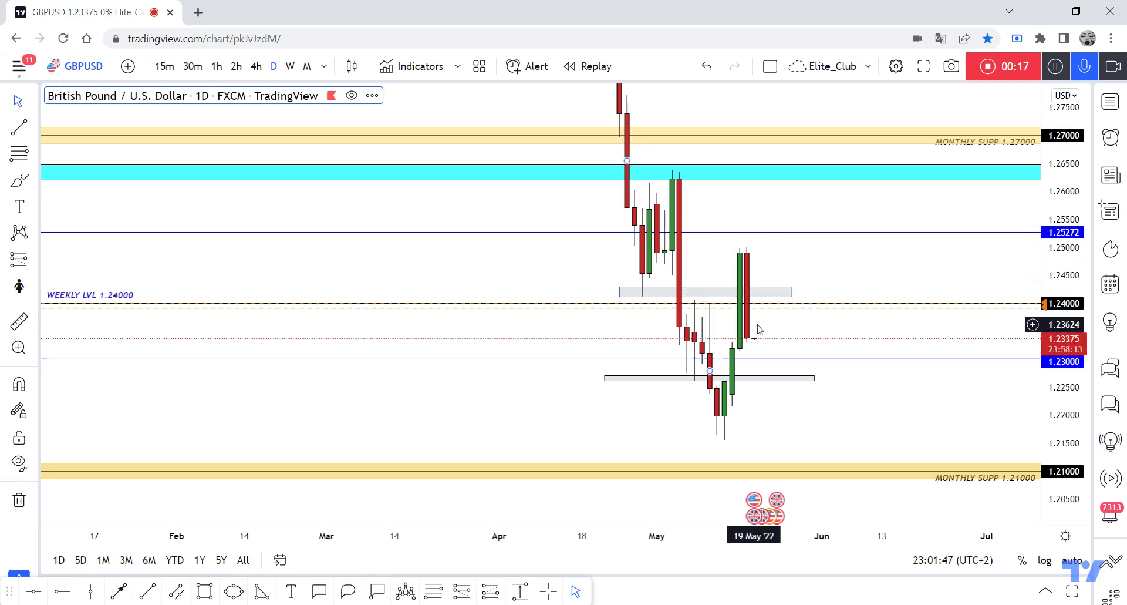
pyautogui.moveTo(704, 313)
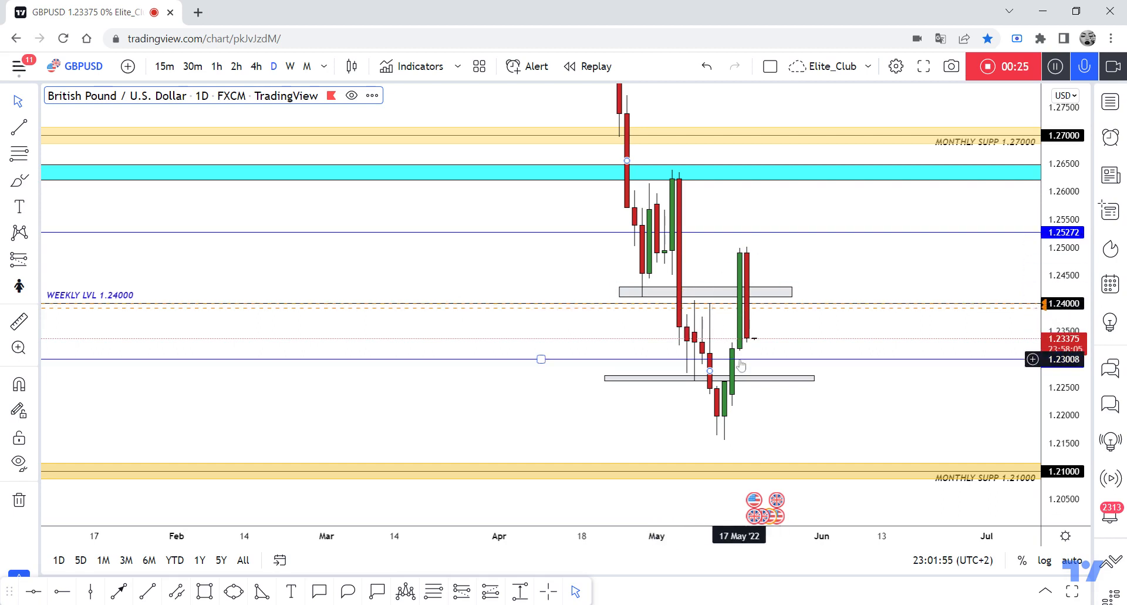
# On the 4-hour GBPUSD chart, draw a red arrow rising to 1.24 then falling to 1.21 support.
pyautogui.click(256, 66)
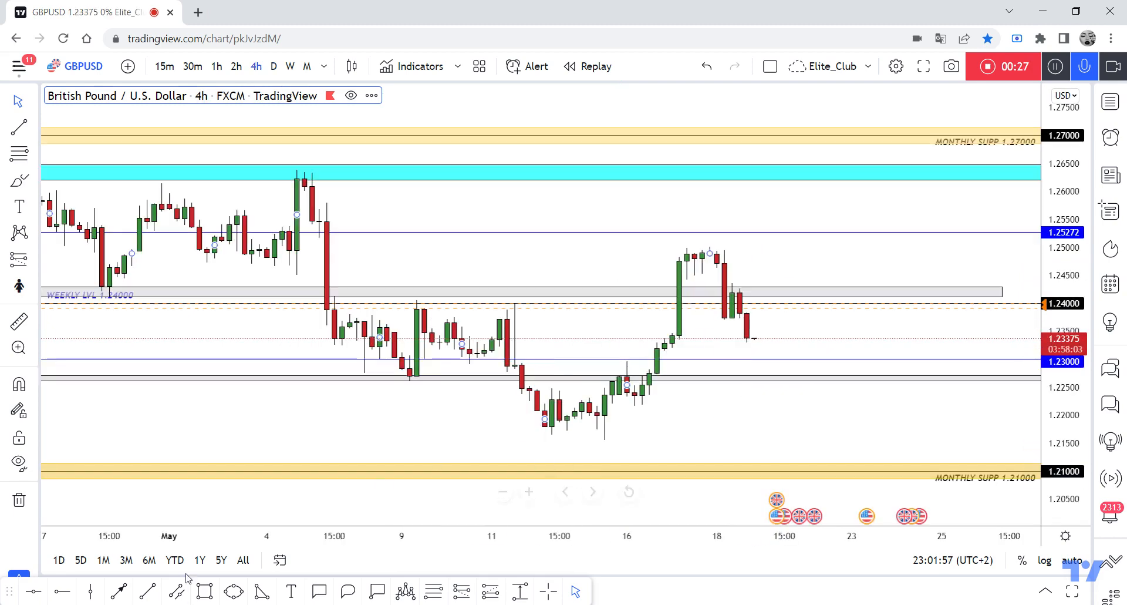
pyautogui.moveTo(753, 339); pyautogui.dragTo(769, 303)
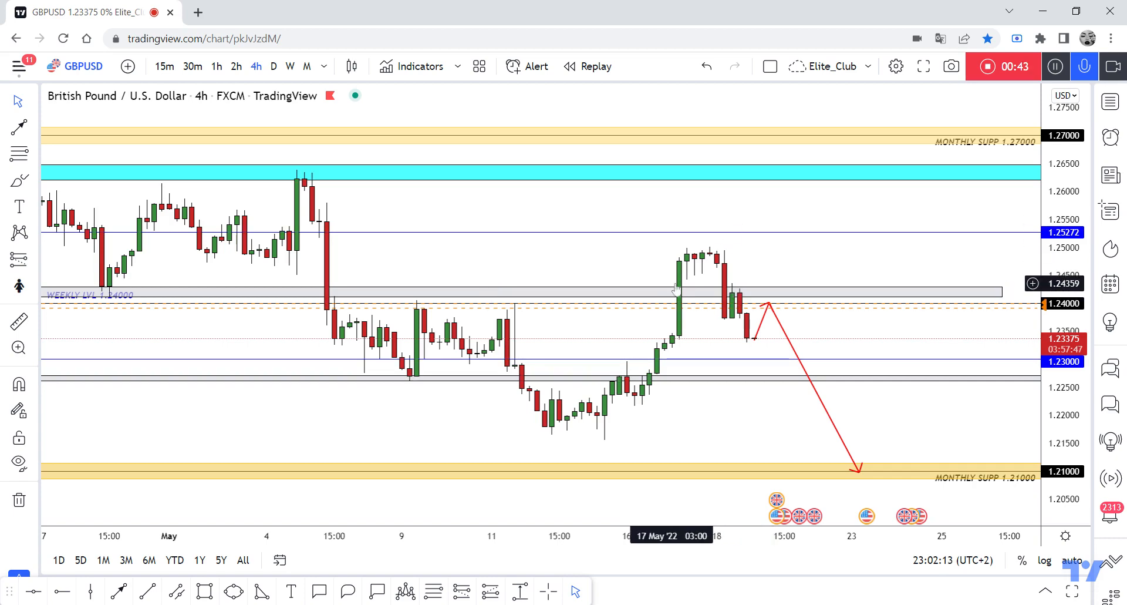
pyautogui.moveTo(684, 280)
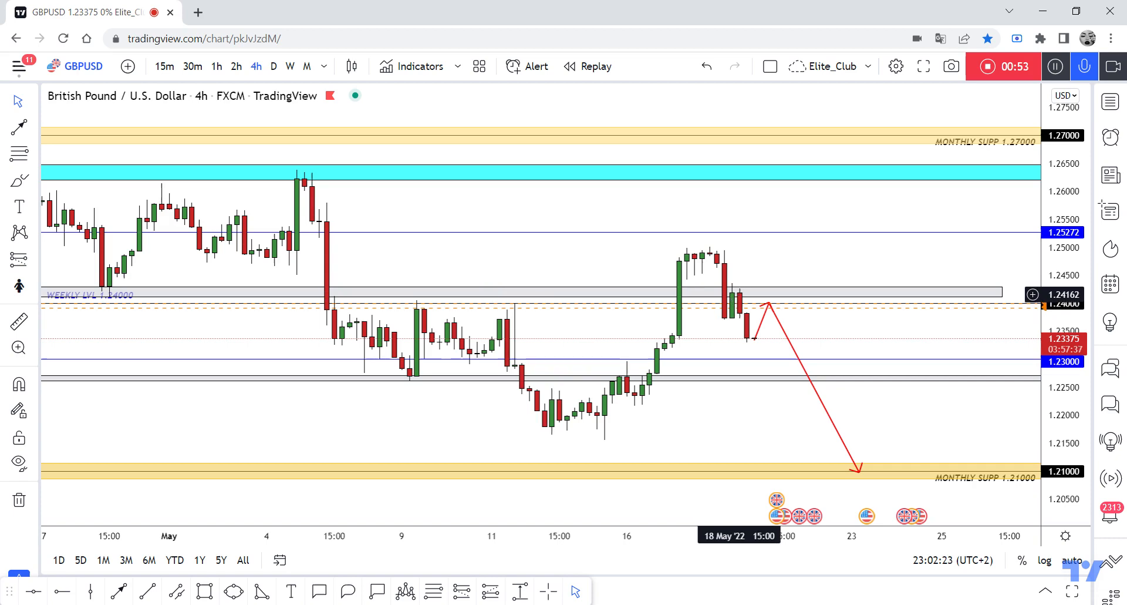
pyautogui.click(273, 66)
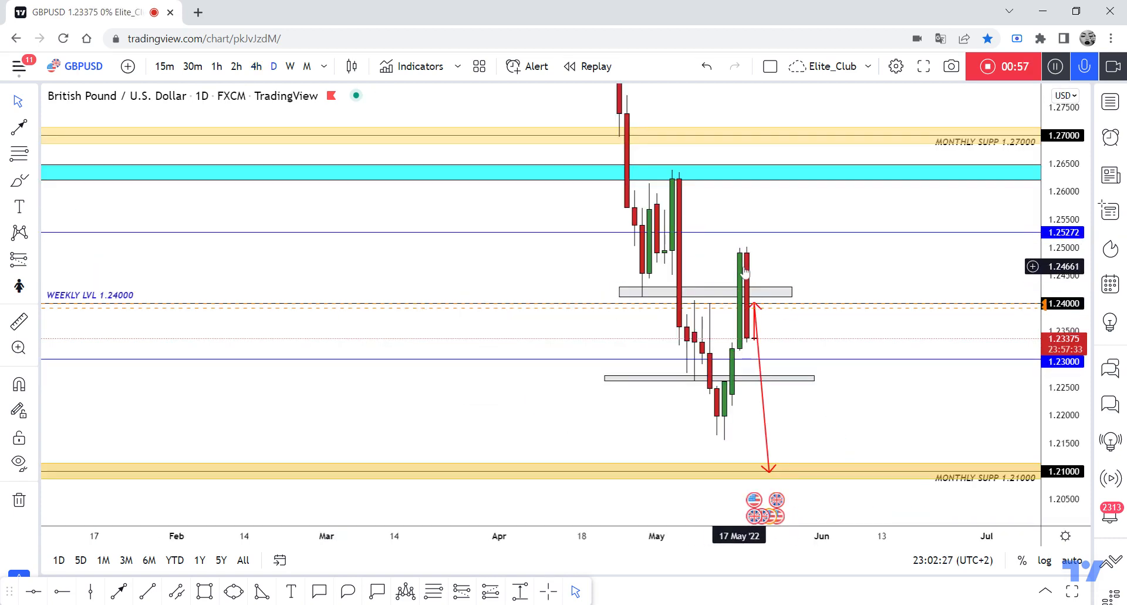
pyautogui.click(256, 66)
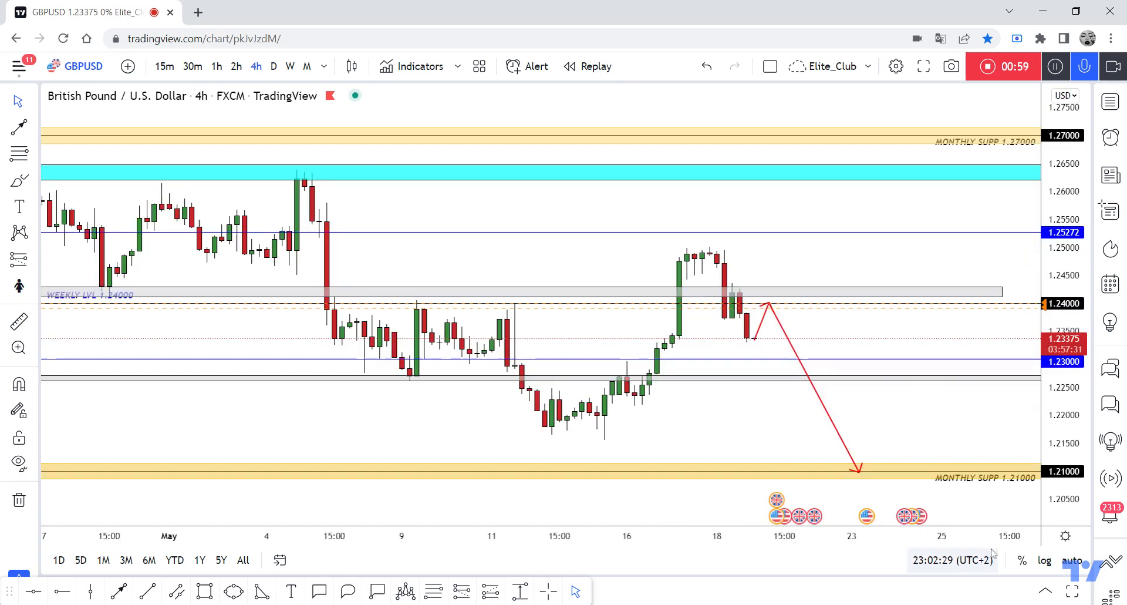